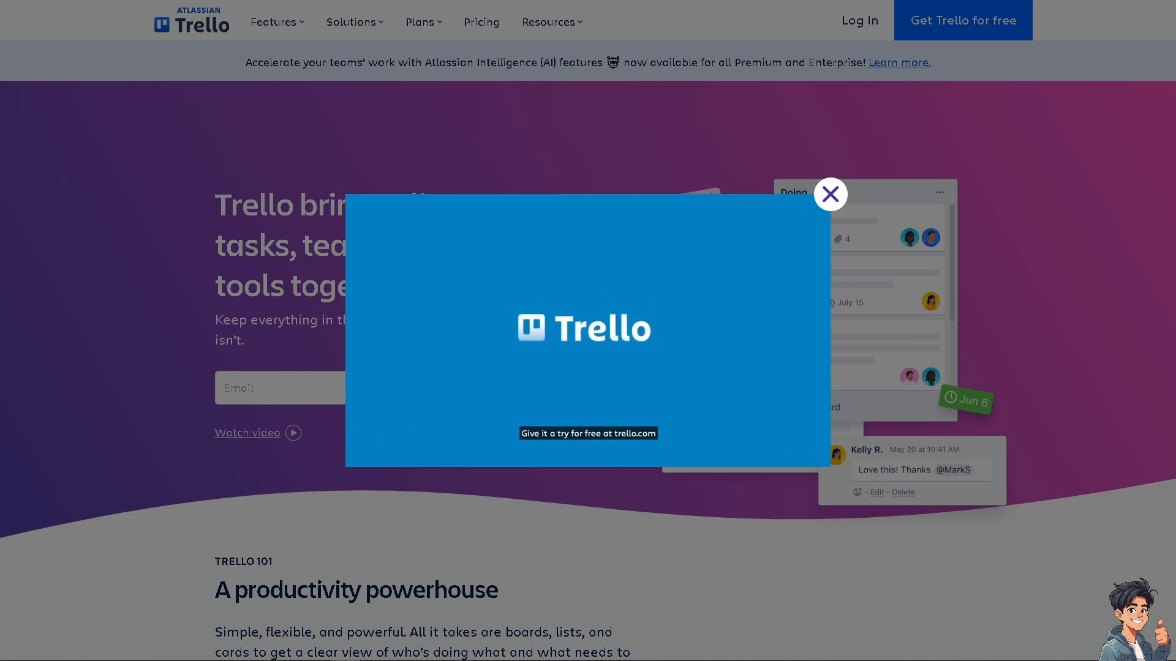
# Dismiss the homepage intro video and choose 'Get Trello for free'
pyautogui.click(829, 193)
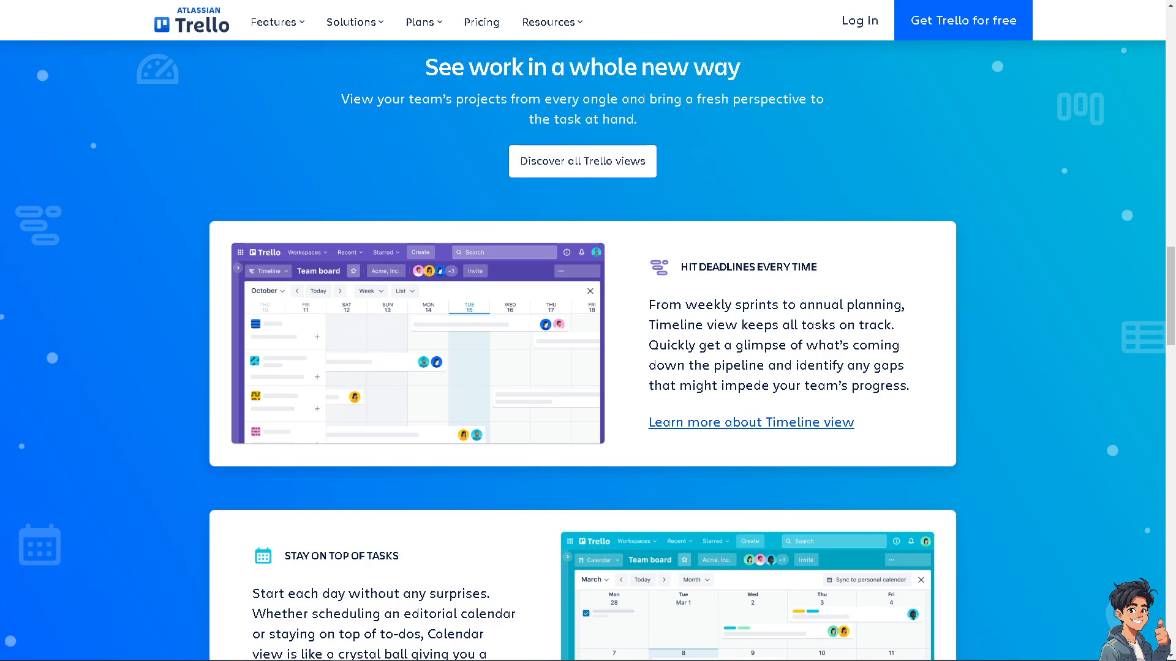
pyautogui.moveTo(148, 235)
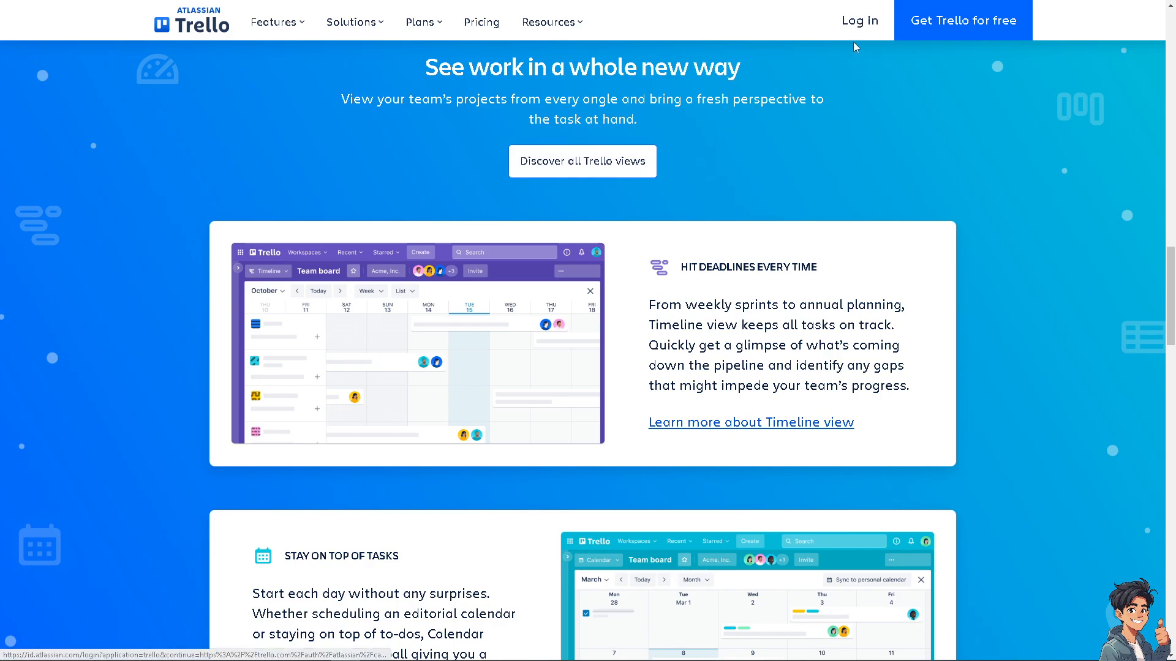
pyautogui.moveTo(842, 74)
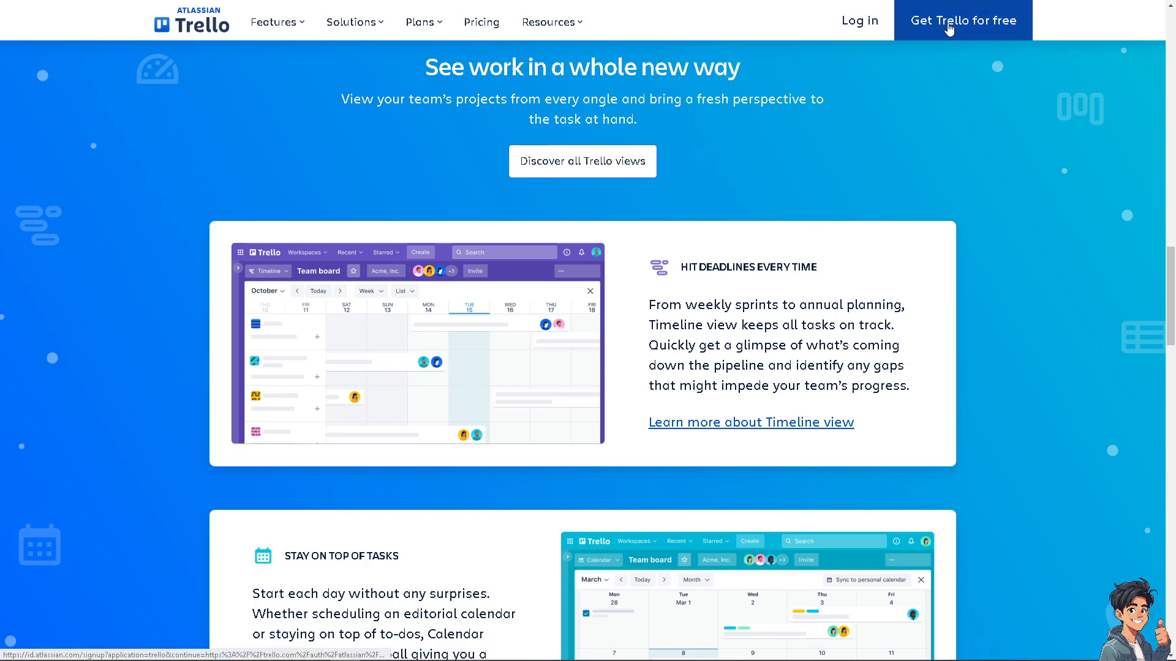
pyautogui.click(963, 21)
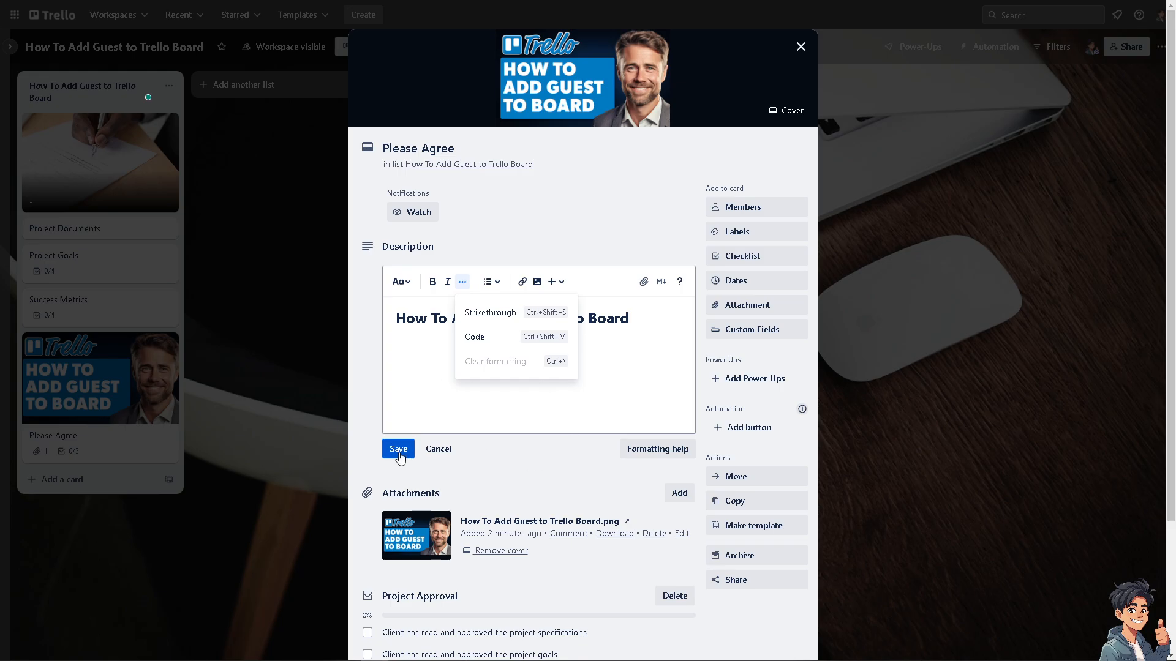
# Save the 'Please Agree' card description and close the card back to the board
pyautogui.click(398, 449)
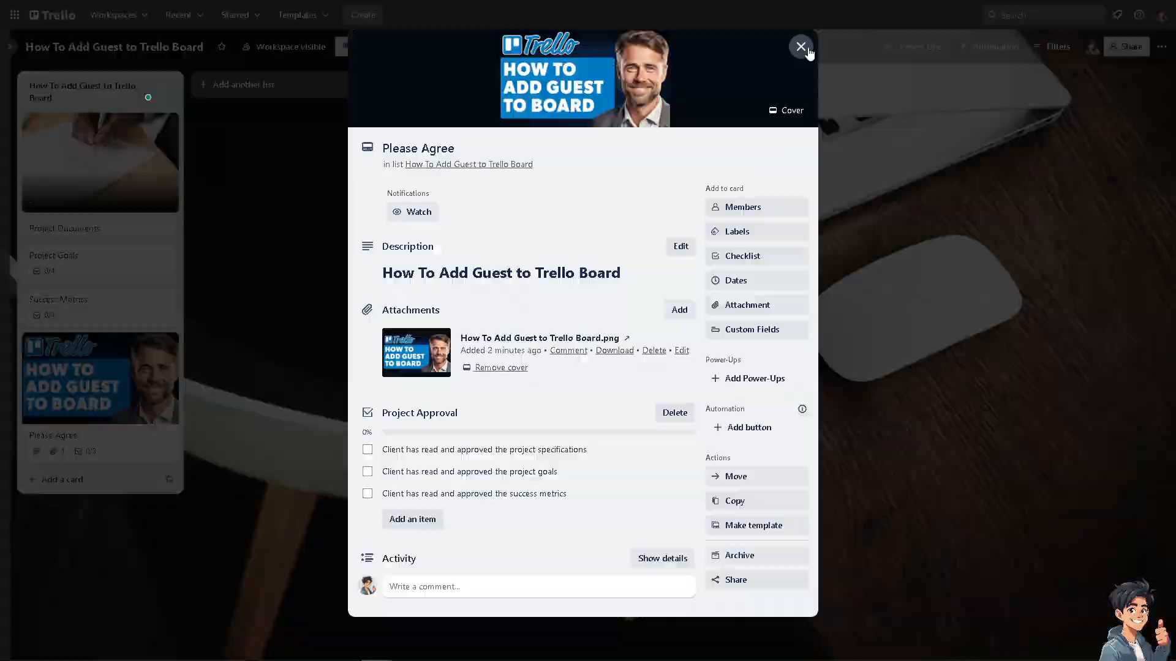
pyautogui.click(800, 46)
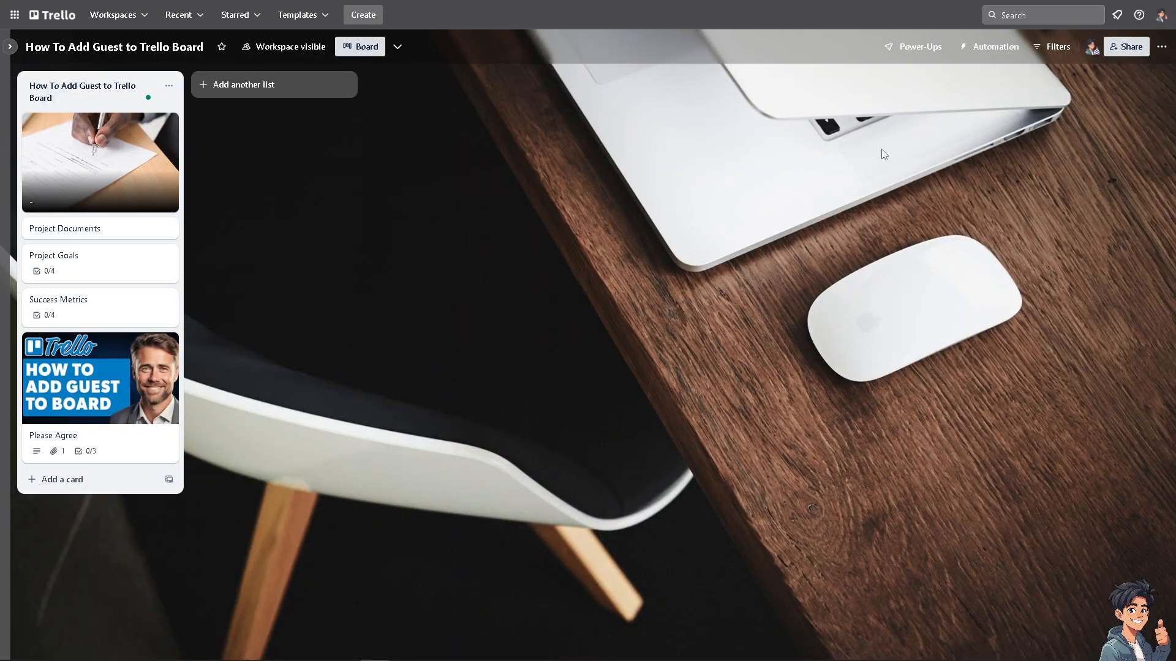
pyautogui.moveTo(1086, 61)
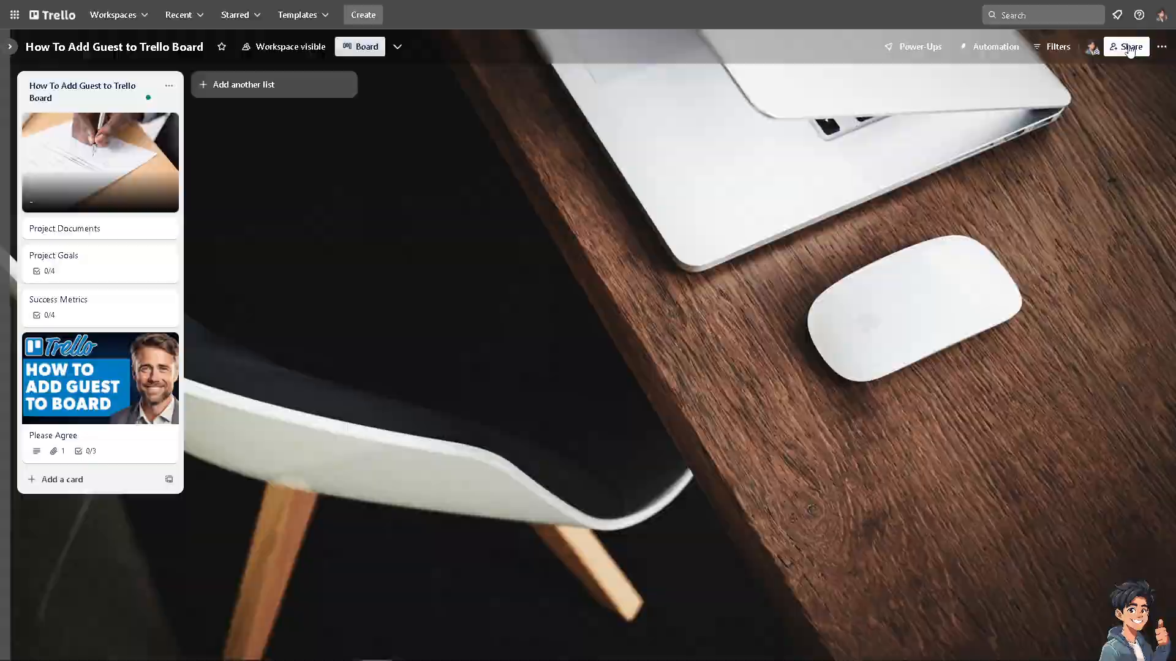
pyautogui.click(1126, 46)
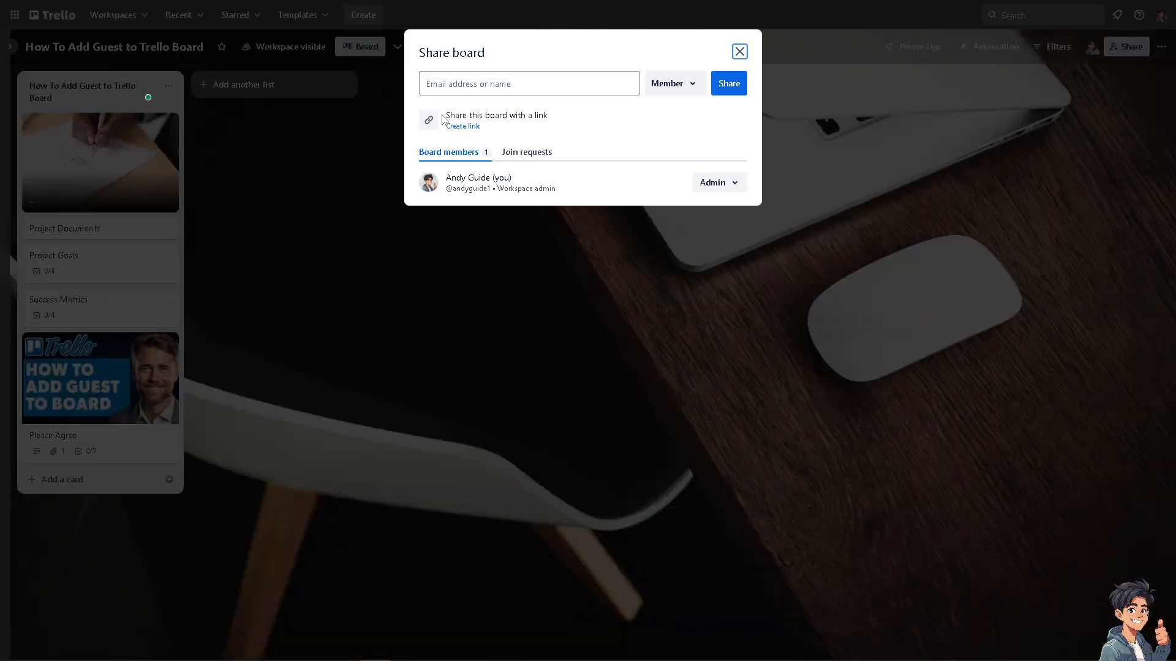
pyautogui.click(529, 83)
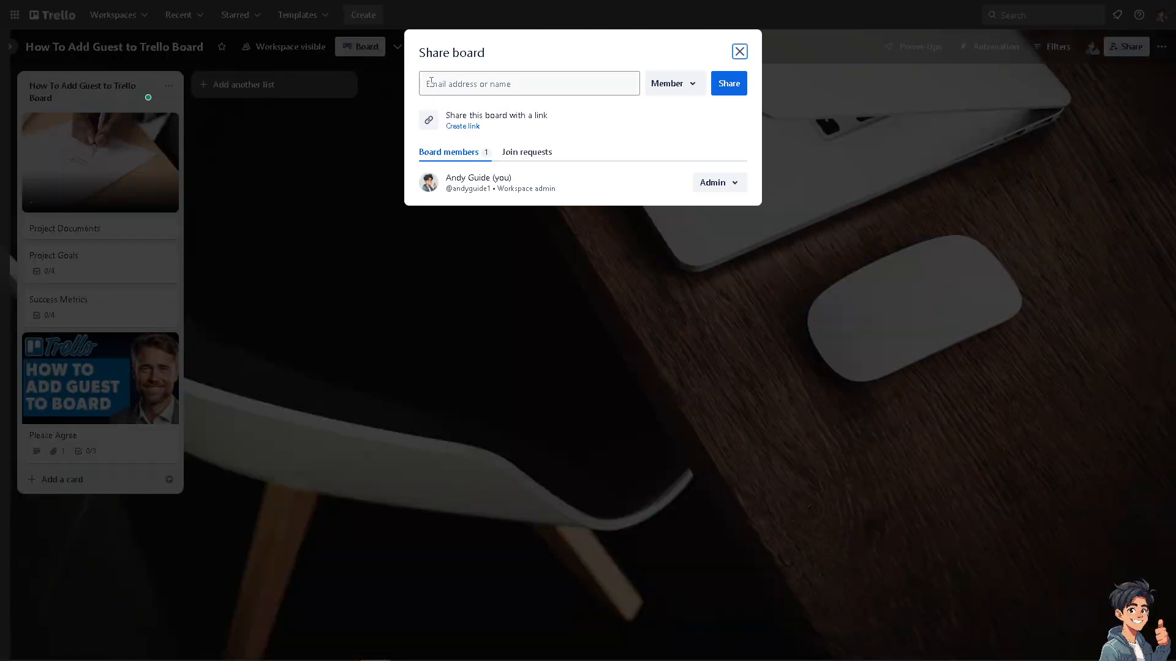
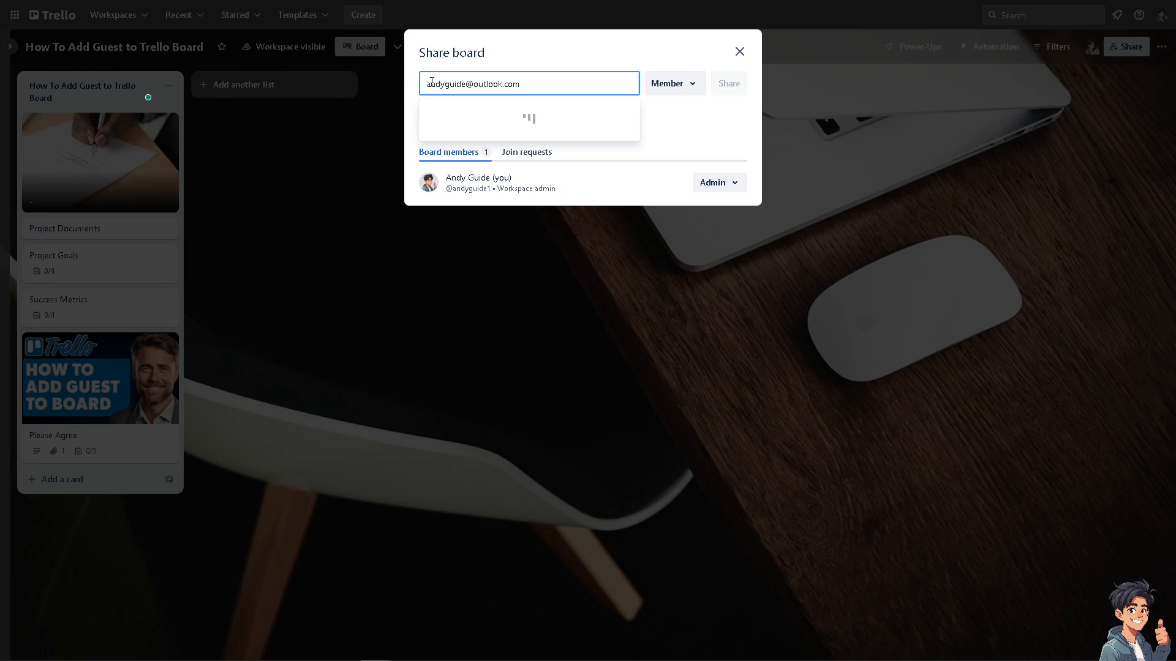
pyautogui.click(529, 83)
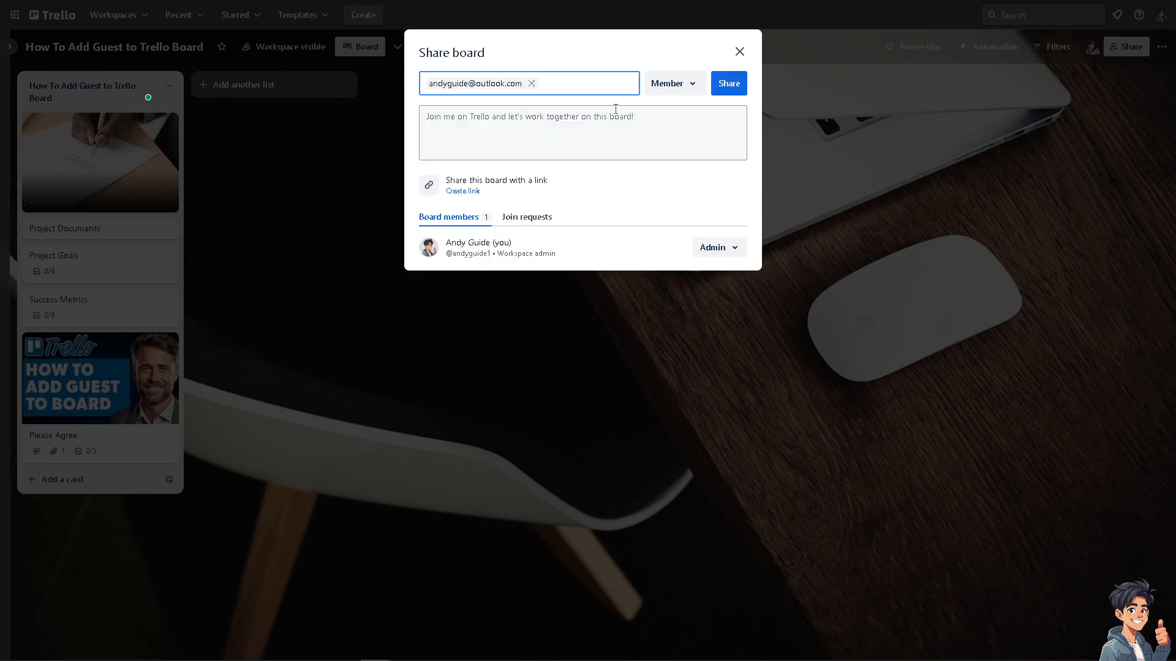
pyautogui.click(671, 84)
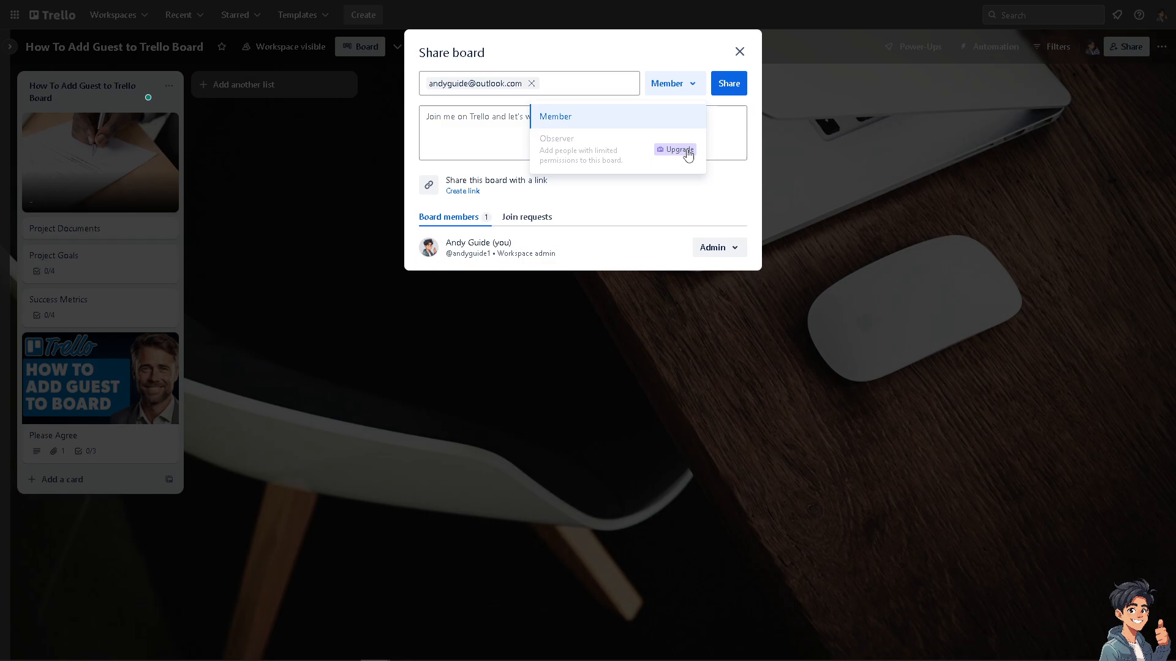
pyautogui.click(677, 150)
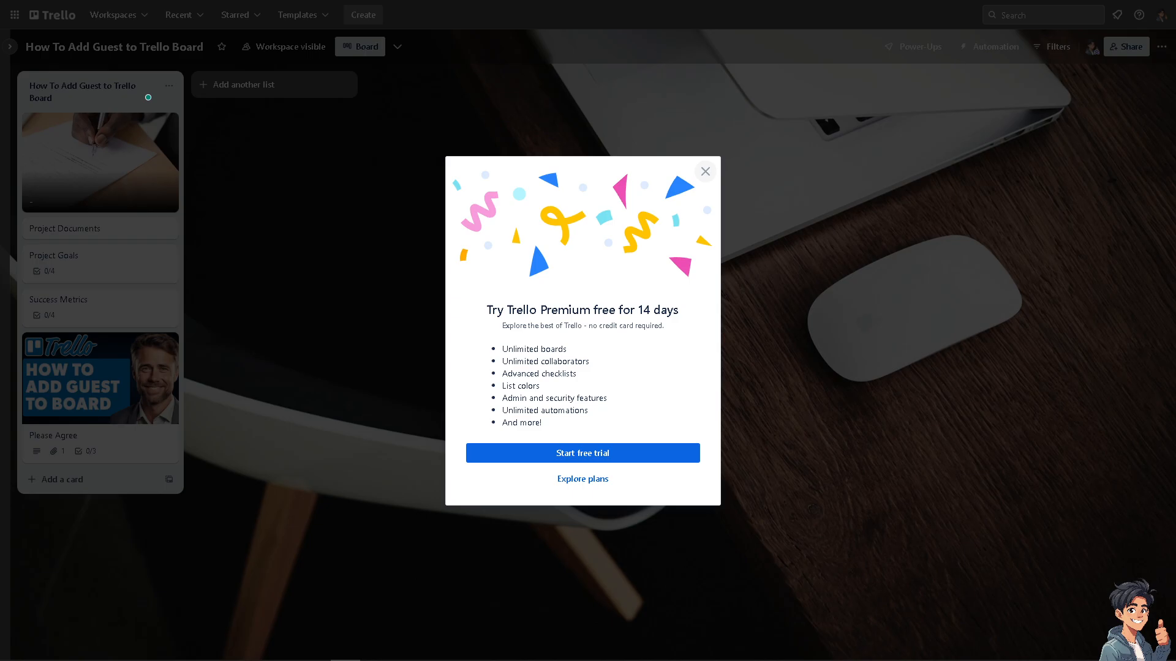
pyautogui.click(703, 172)
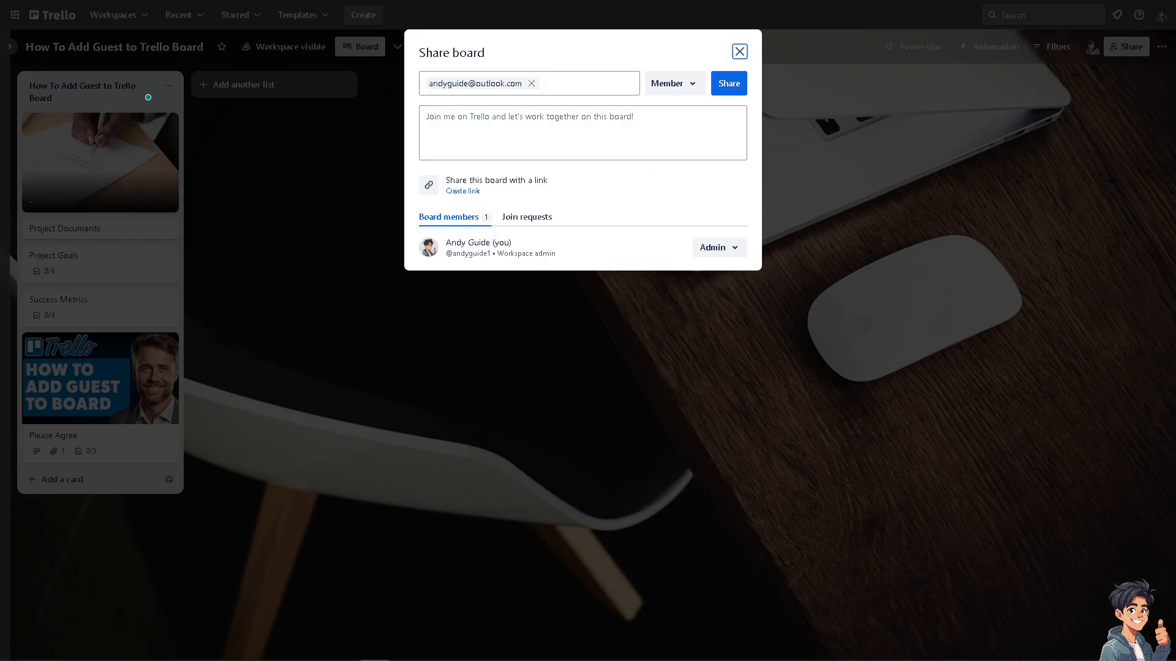
pyautogui.moveTo(484, 224)
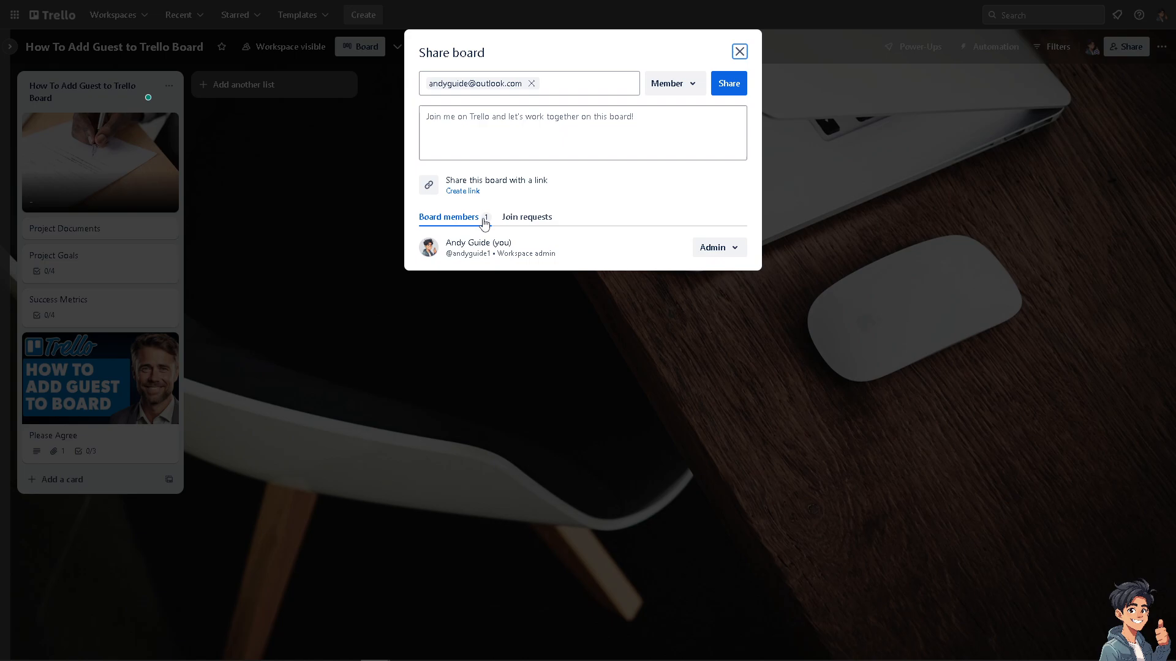
# Review pending join requests, then create a board share link letting anyone join as a member
pyautogui.click(527, 216)
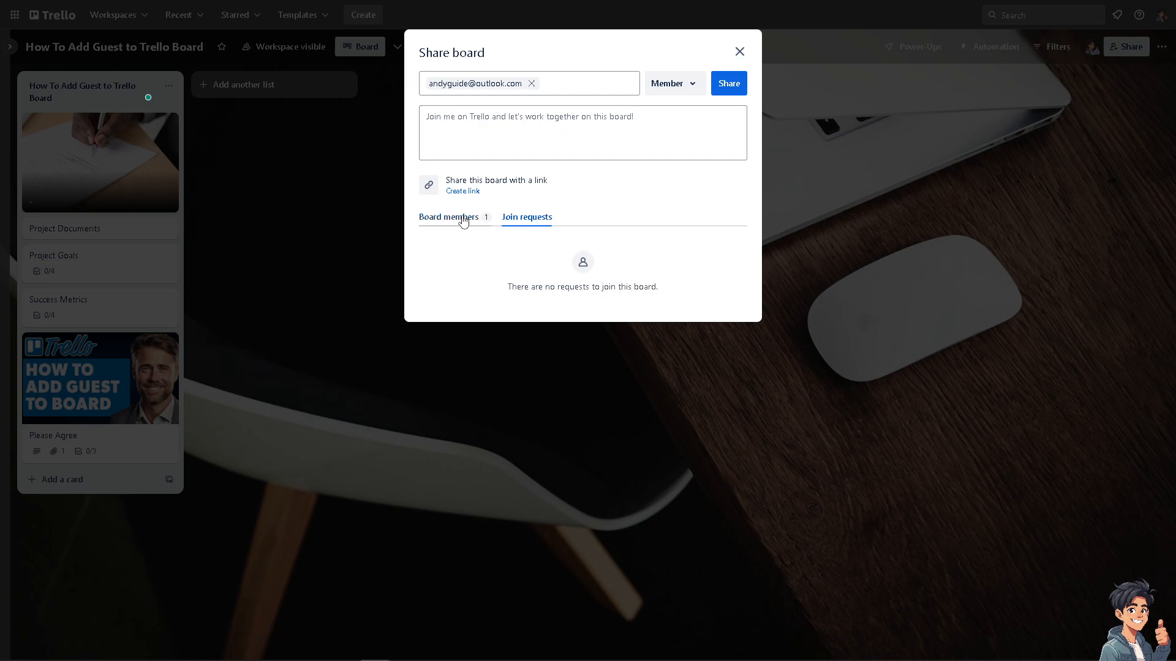
pyautogui.click(449, 218)
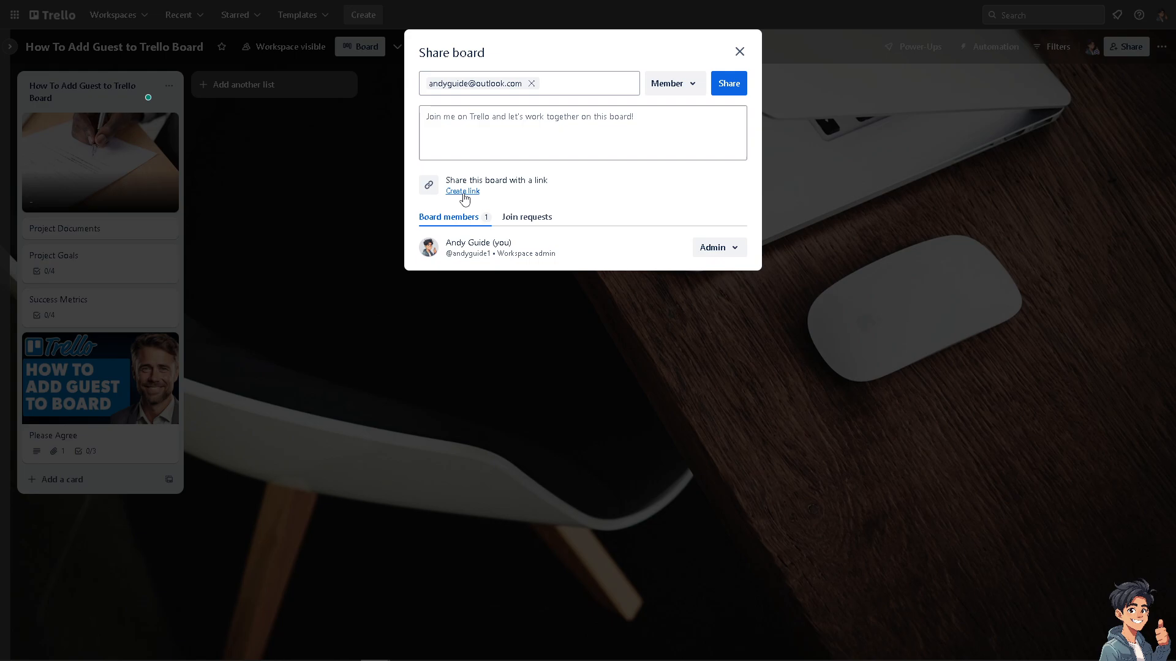
pyautogui.click(463, 191)
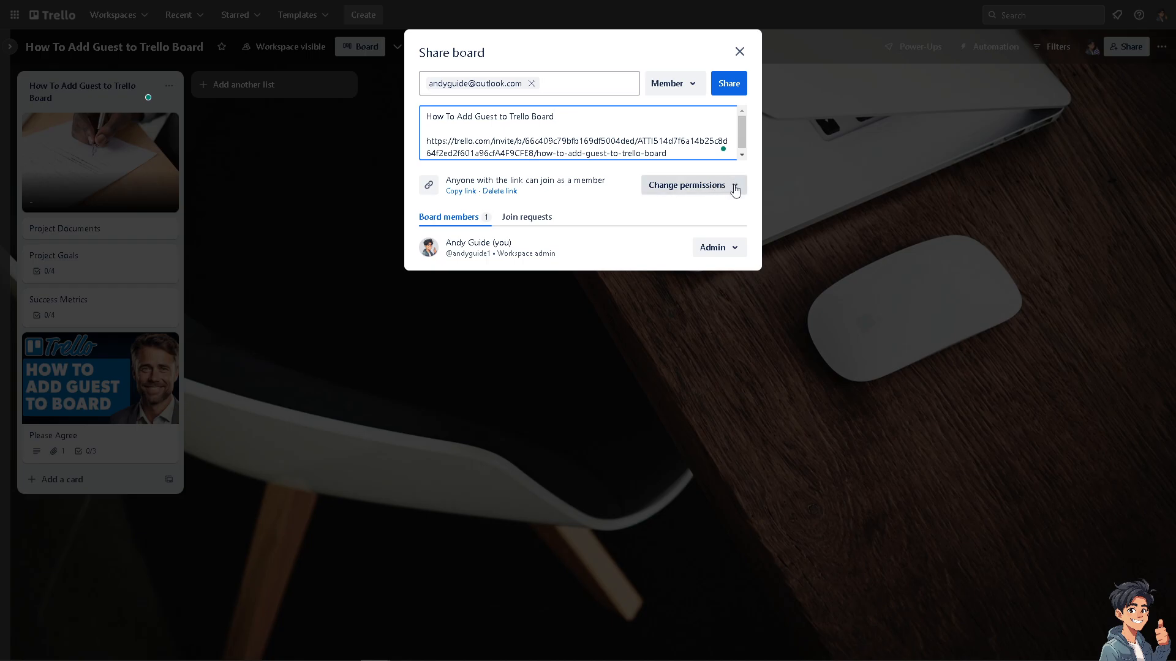
pyautogui.click(691, 185)
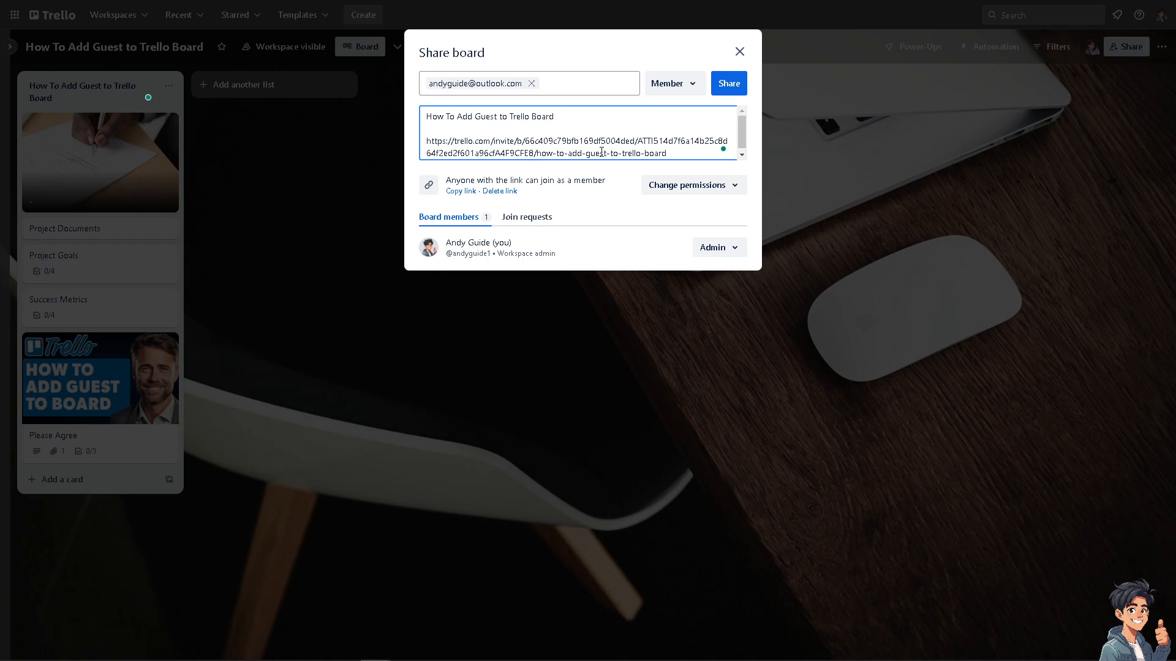
# Check your own membership role options and send the invitation to the guest
pyautogui.click(718, 246)
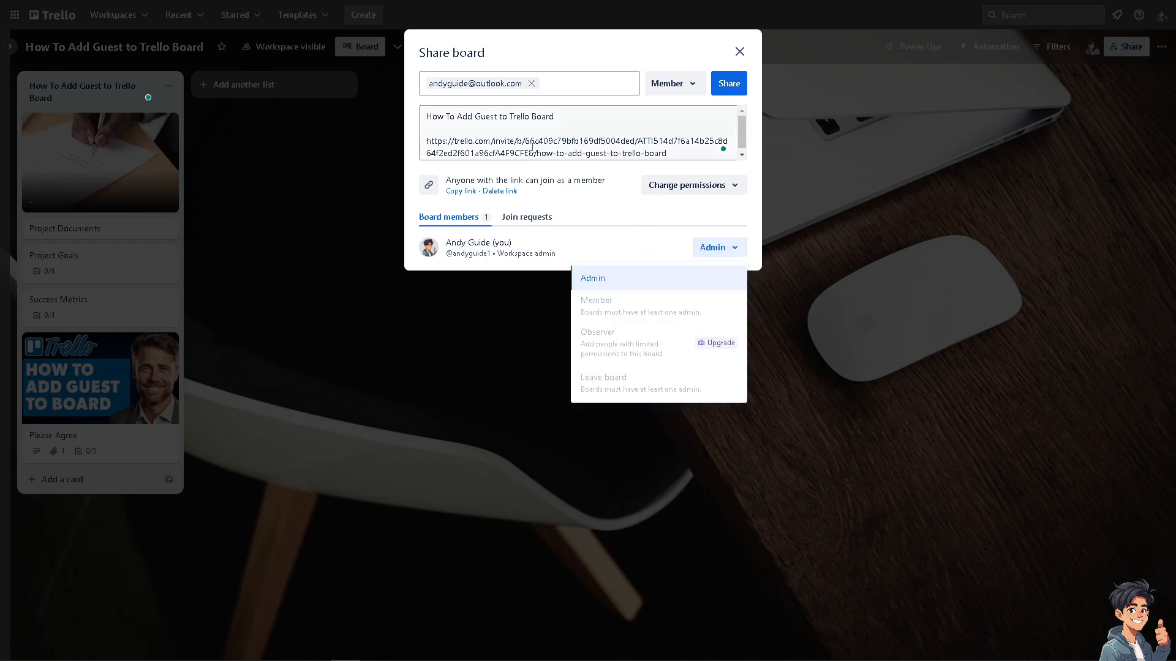
pyautogui.click(727, 84)
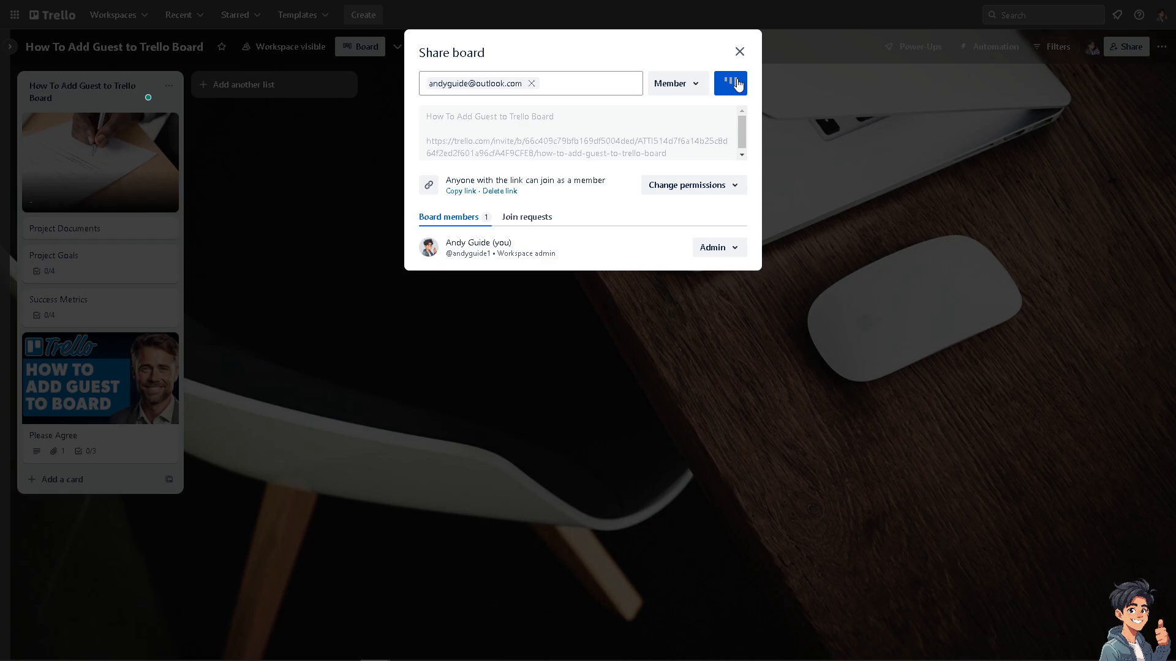
# Dismiss the 'Try the new Outlook' promotion so the inbox with the invitation is visible
pyautogui.click(727, 83)
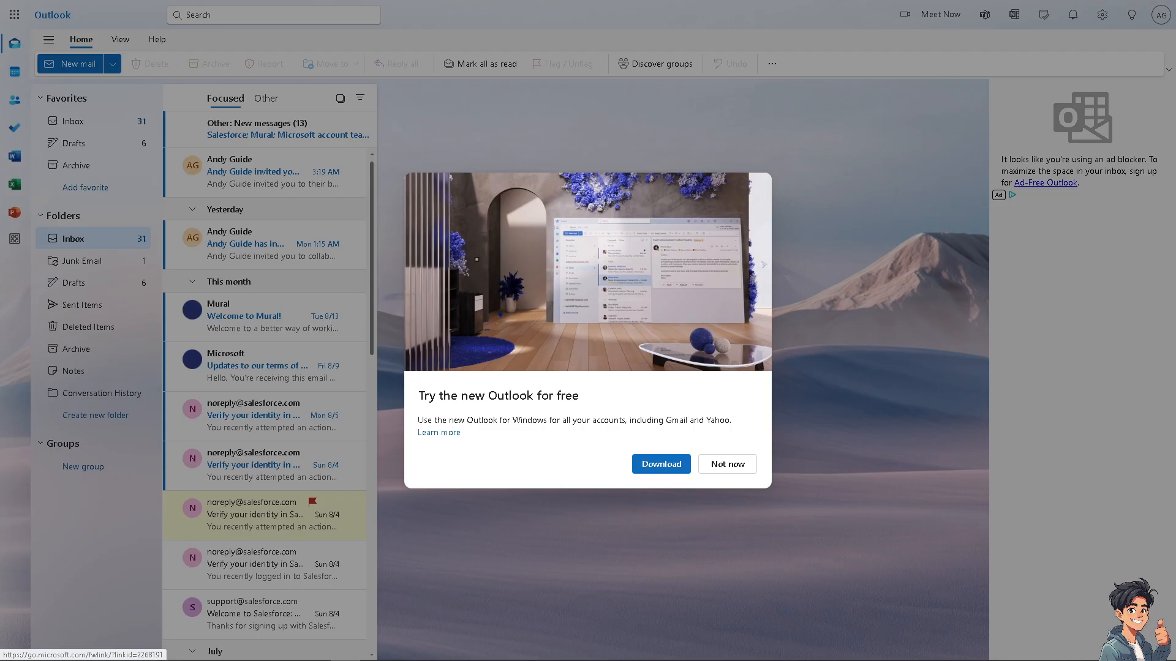
pyautogui.moveTo(725, 463)
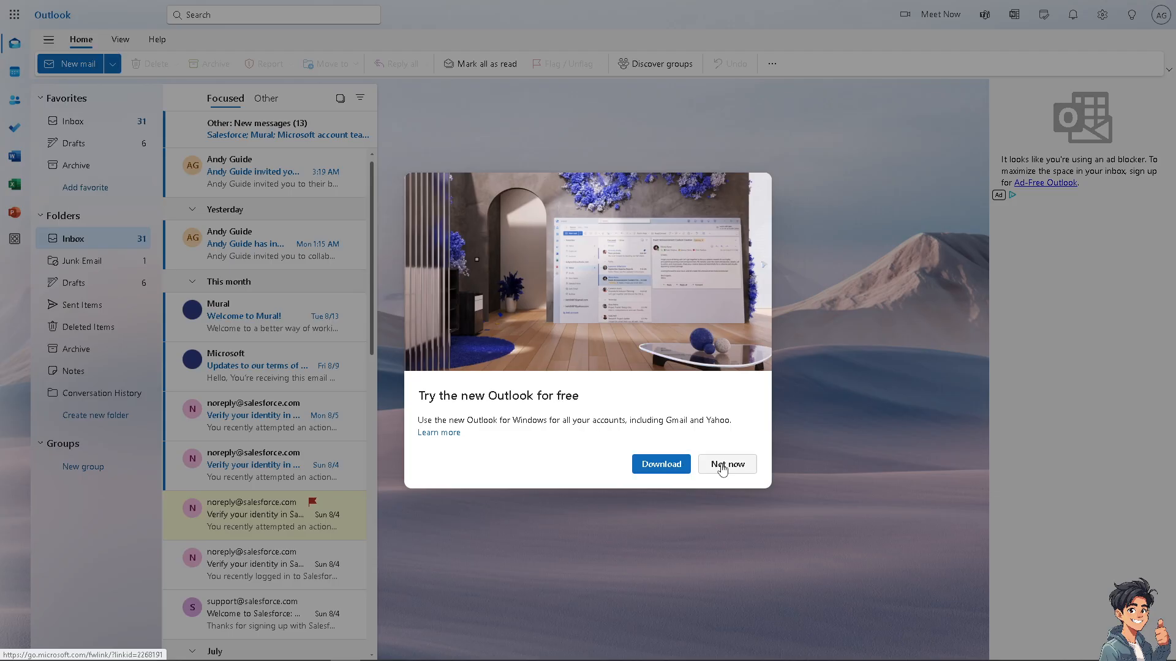
pyautogui.click(726, 464)
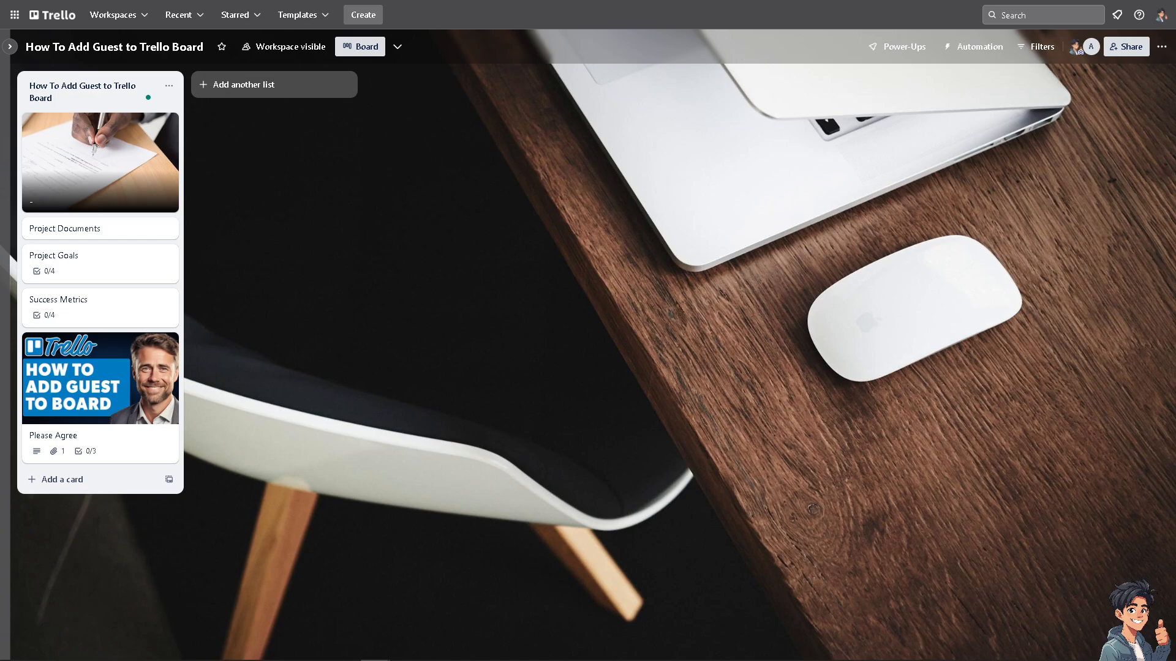
pyautogui.moveTo(1138, 14)
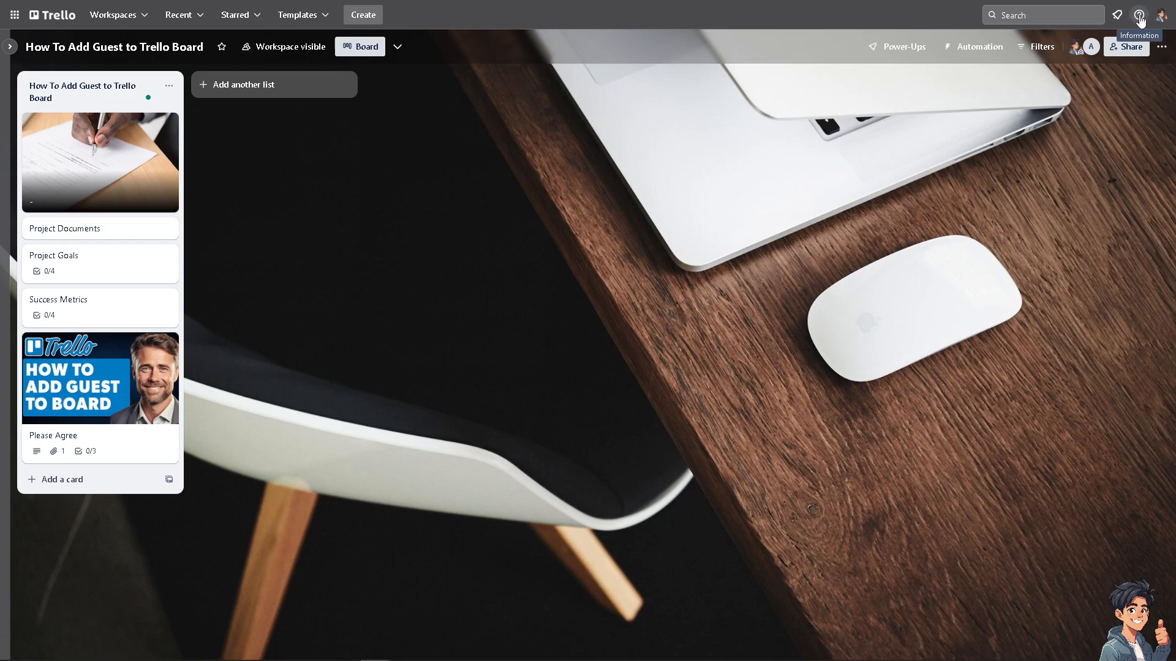
# Show the board's help and information panel and cycle through two new tips
pyautogui.click(1138, 15)
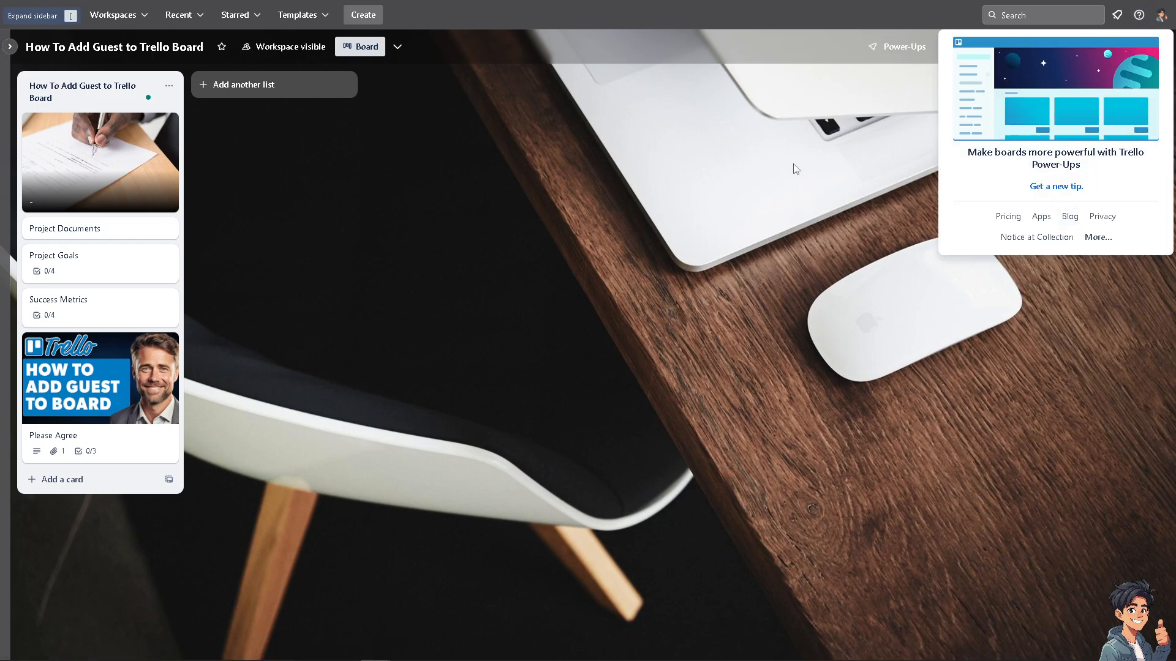
pyautogui.click(1056, 186)
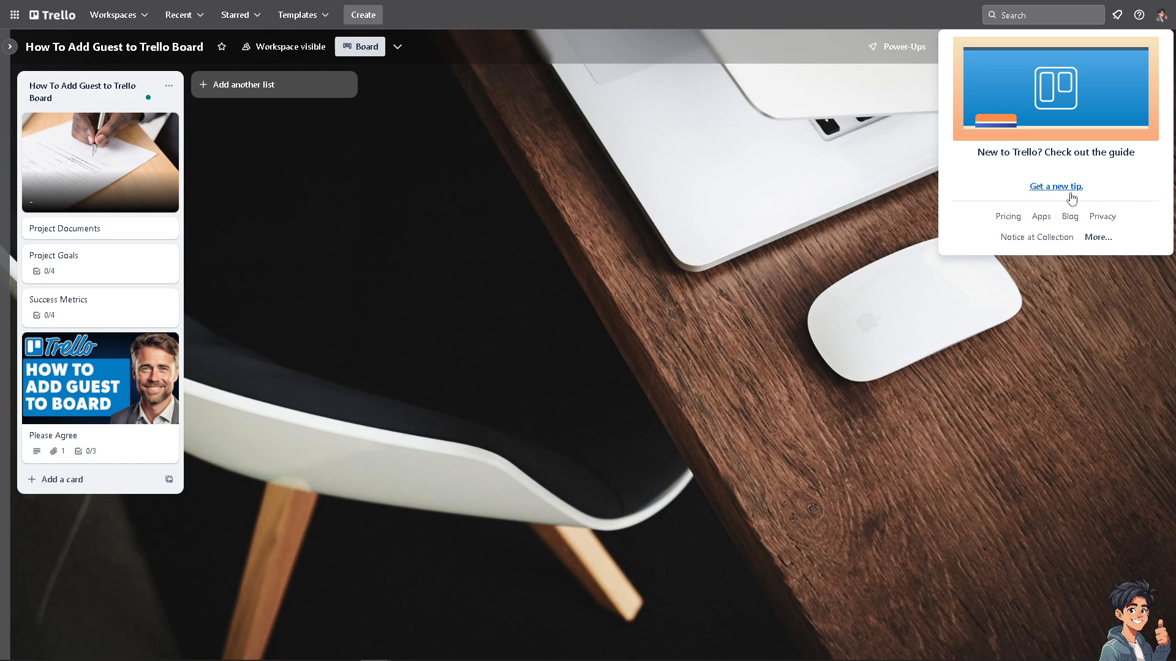
pyautogui.click(1054, 186)
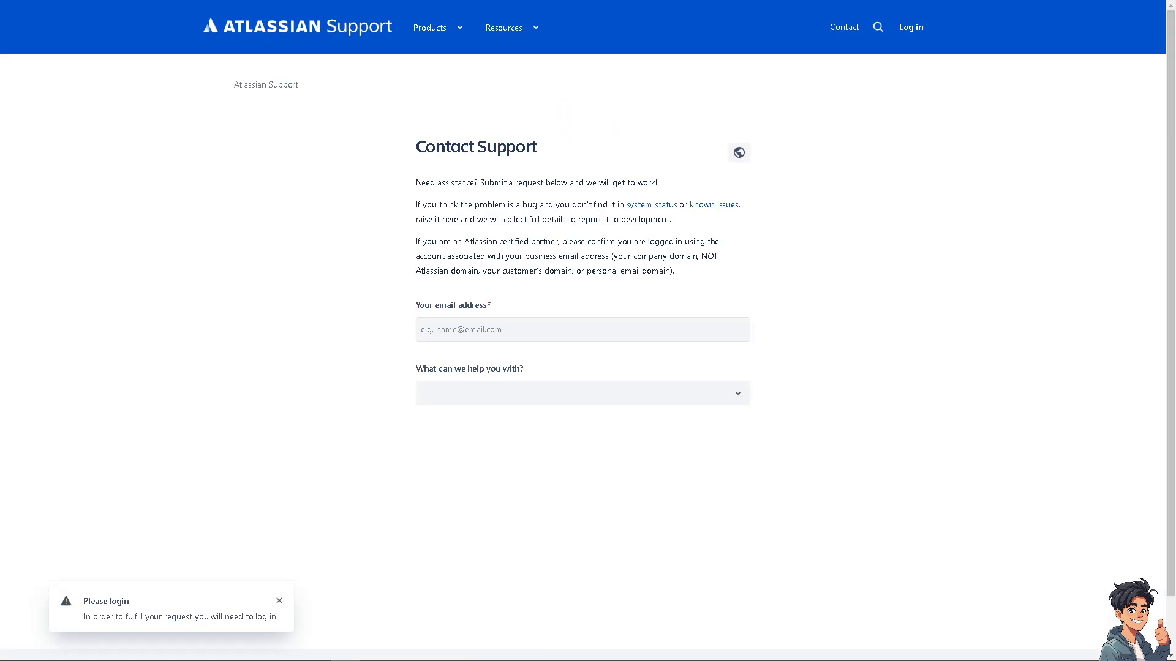
# Set the support request to 'Technical issues and bugs' for Trello and reveal the community and documentation help options
pyautogui.click(586, 330)
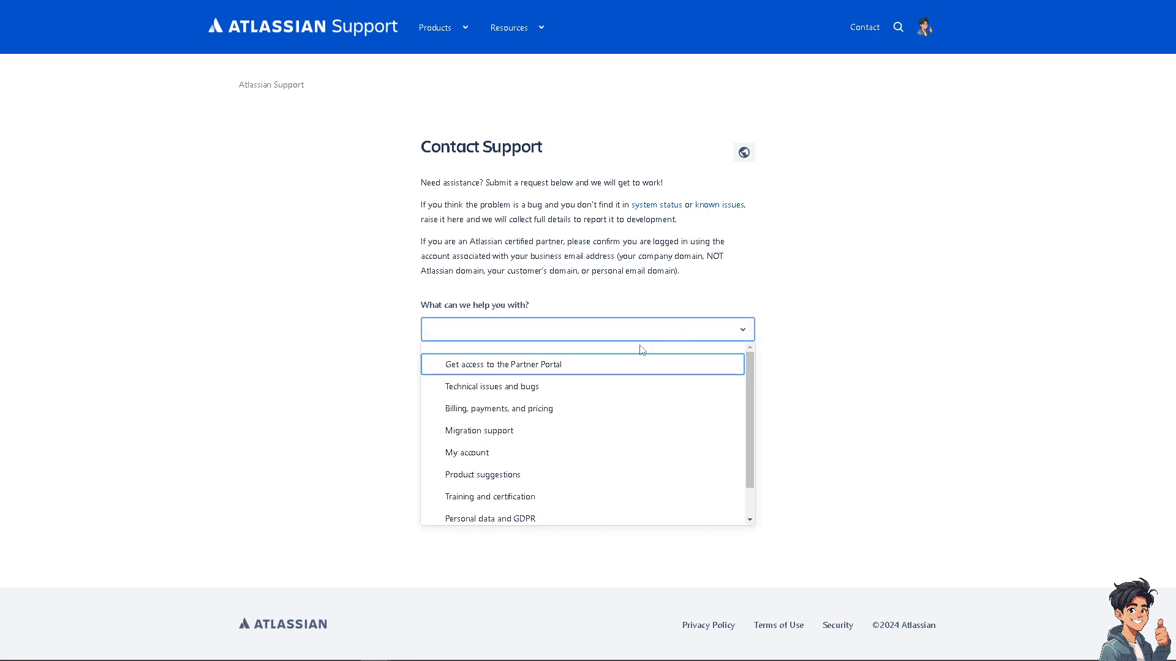
pyautogui.click(493, 386)
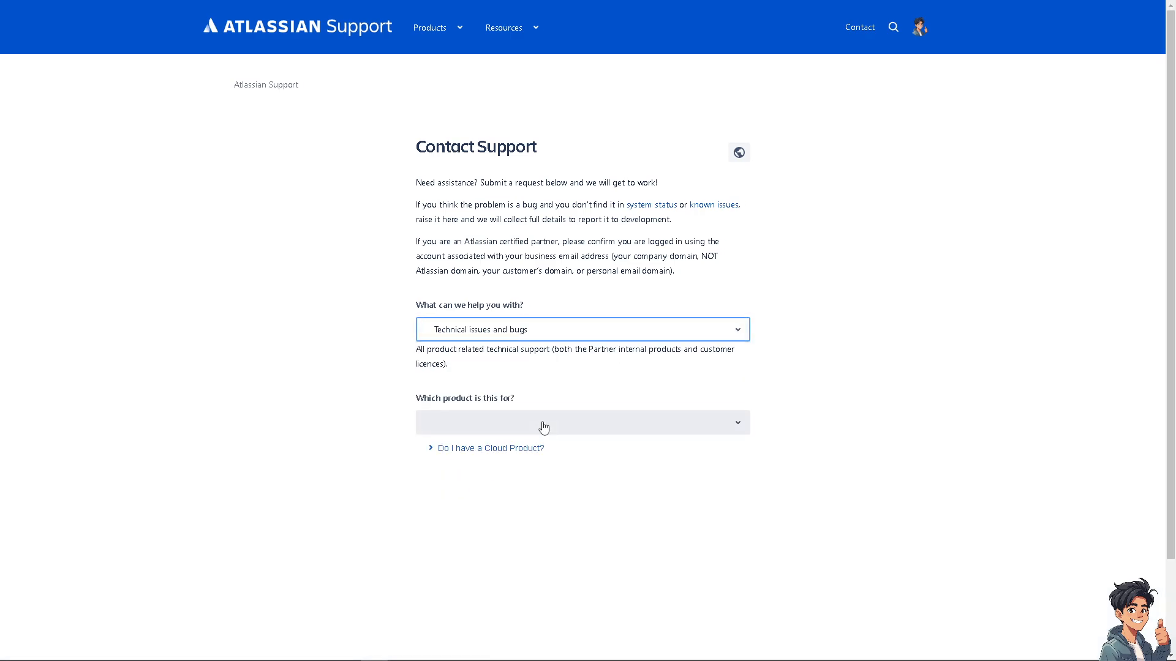
pyautogui.click(582, 422)
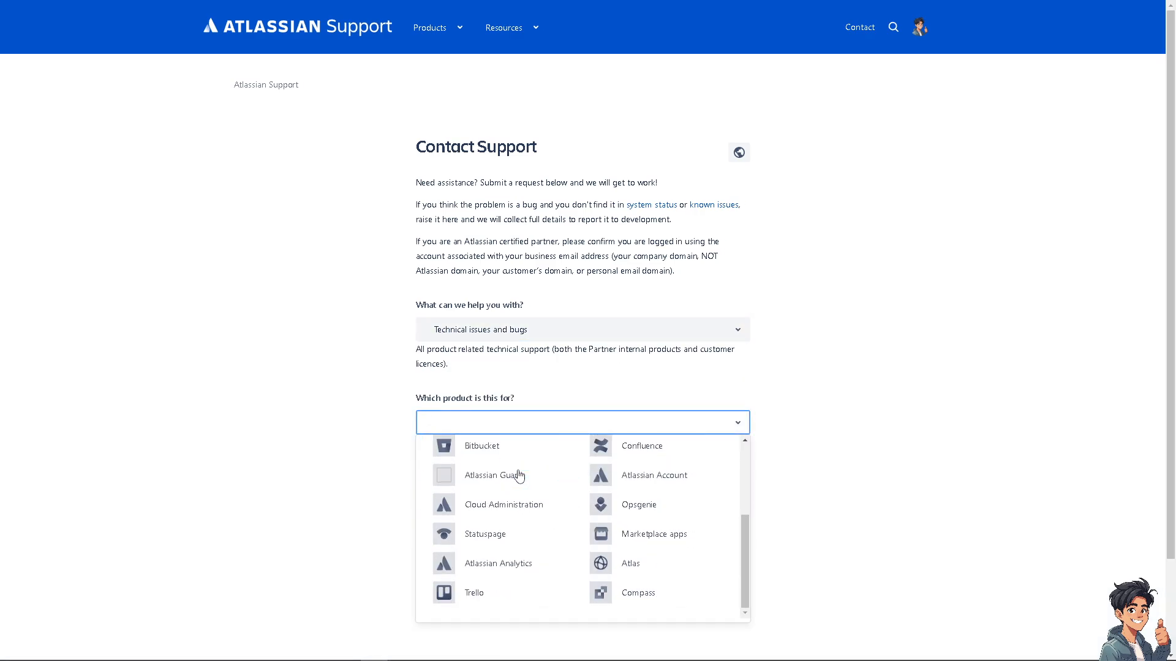
pyautogui.click(474, 593)
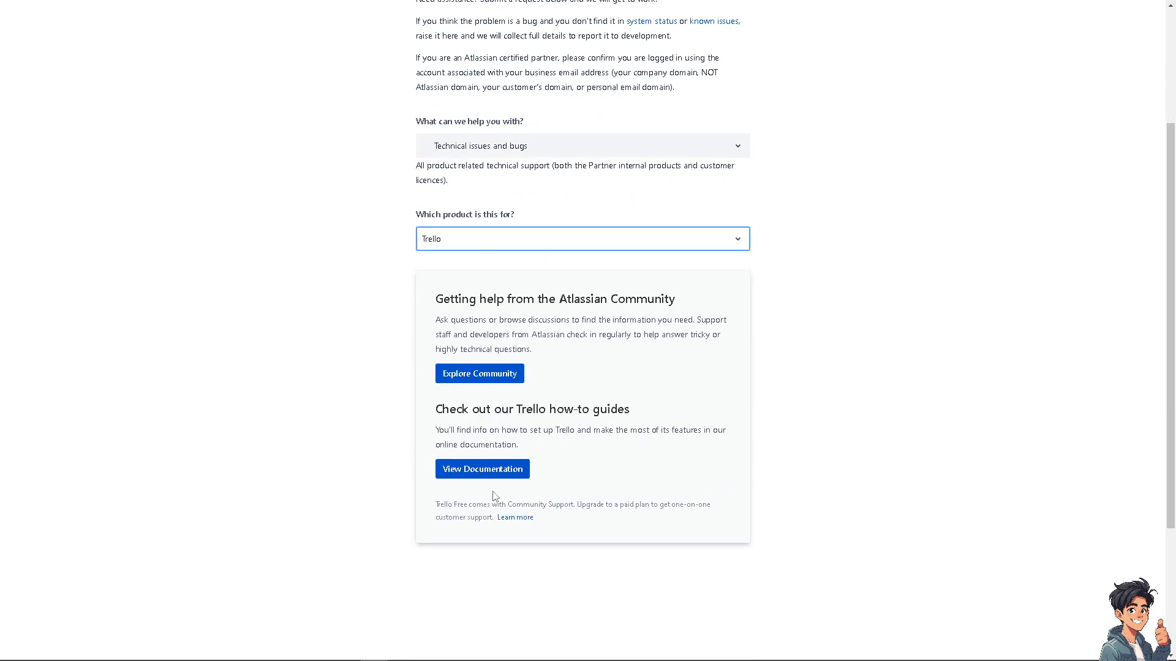
pyautogui.moveTo(510, 394)
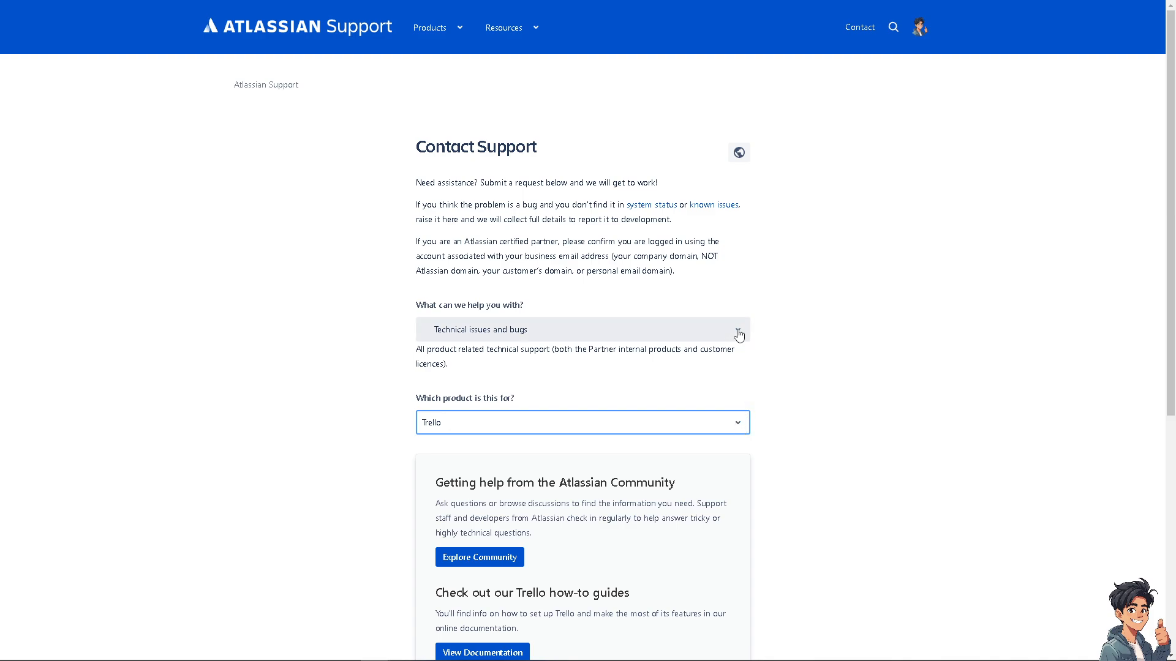
pyautogui.scroll(-3)
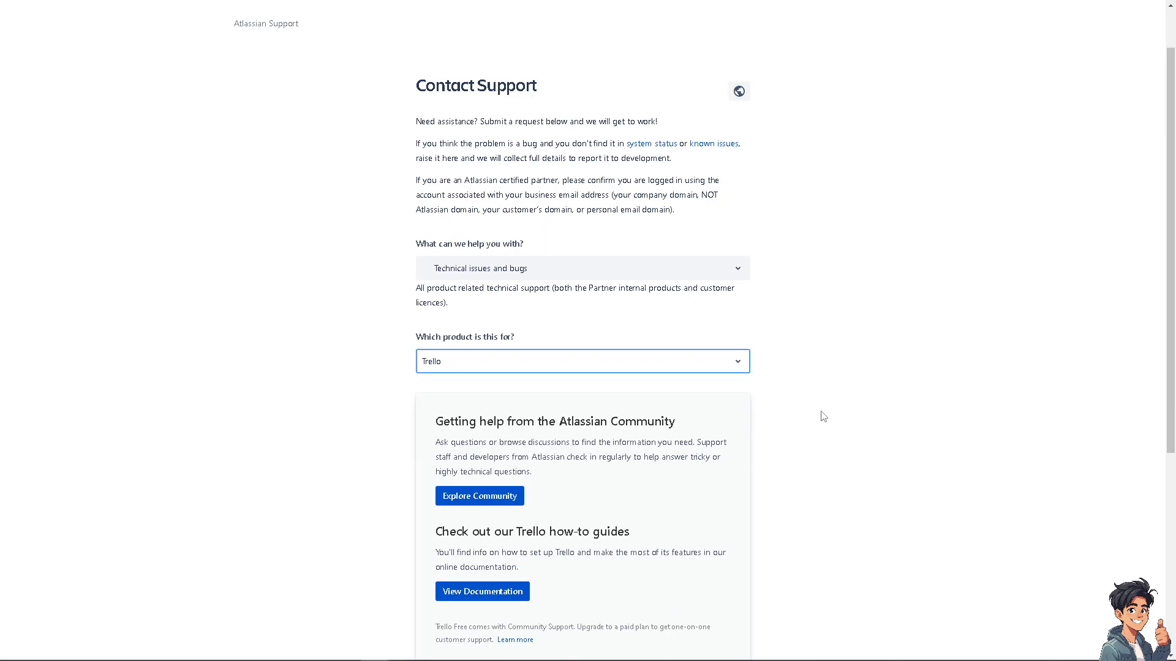
pyautogui.scroll(-3)
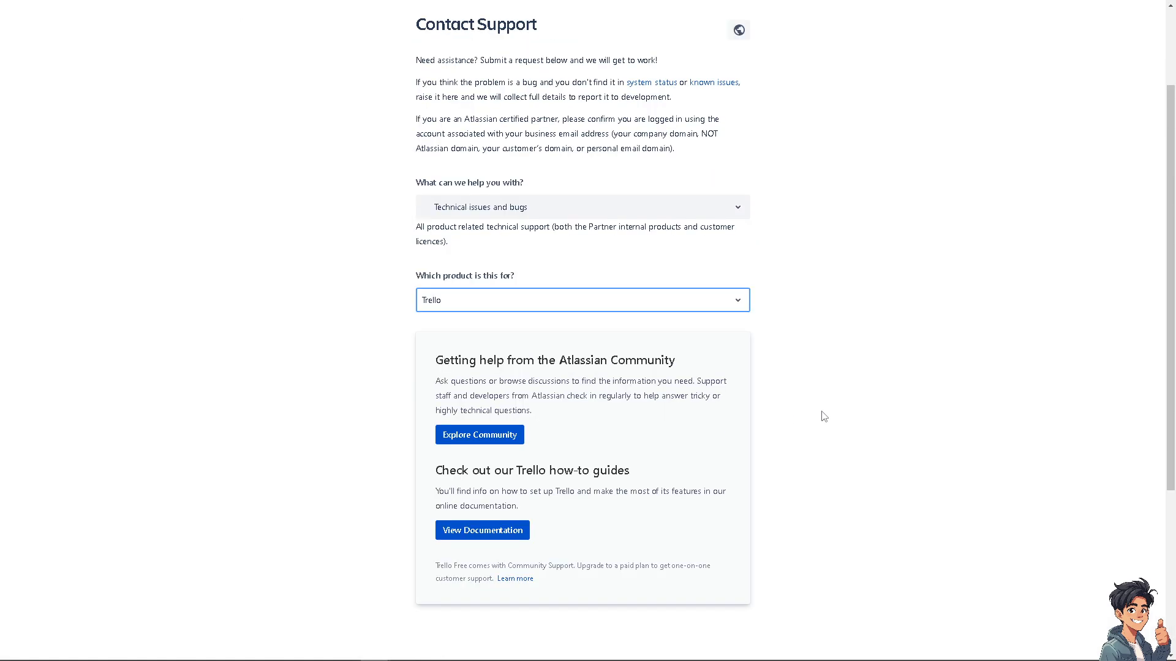